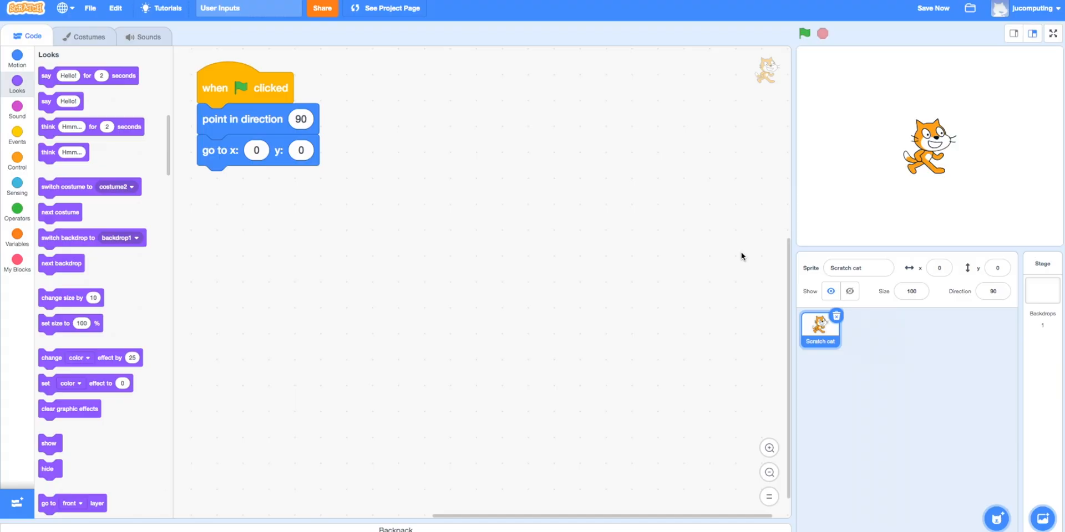
pyautogui.moveTo(22, 134)
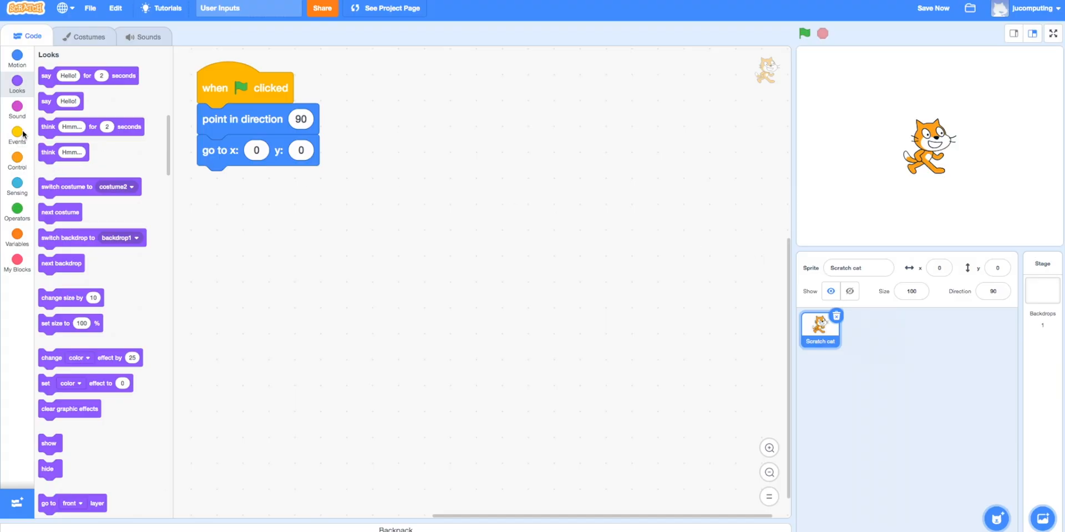
# Add a 'when left arrow key pressed' hat beside the green-flag script.
pyautogui.click(16, 134)
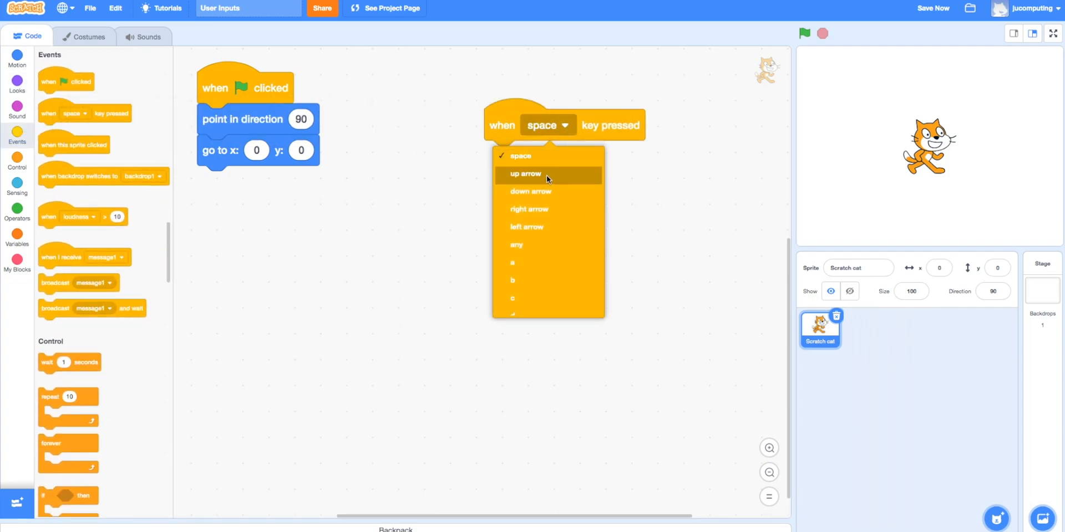
pyautogui.click(525, 226)
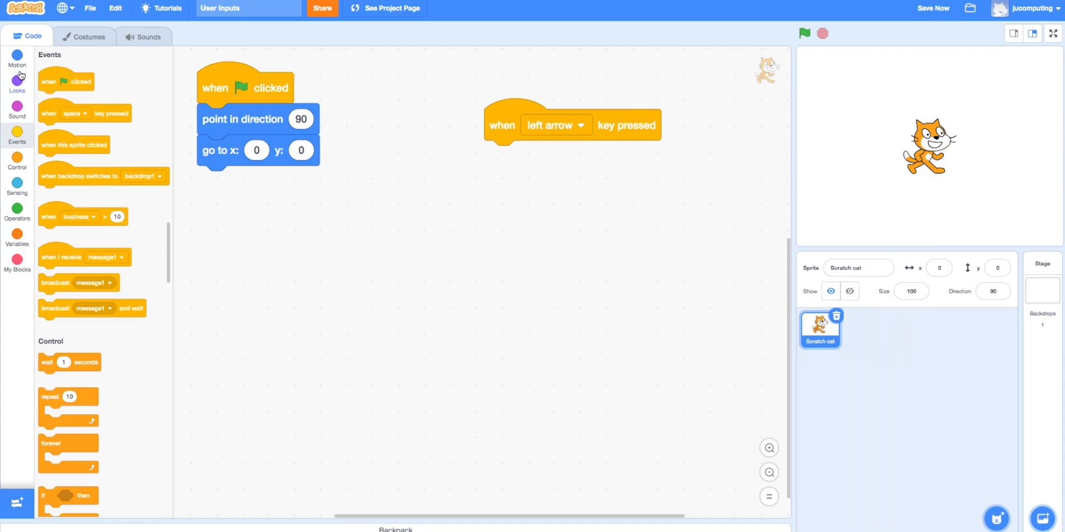
pyautogui.click(16, 57)
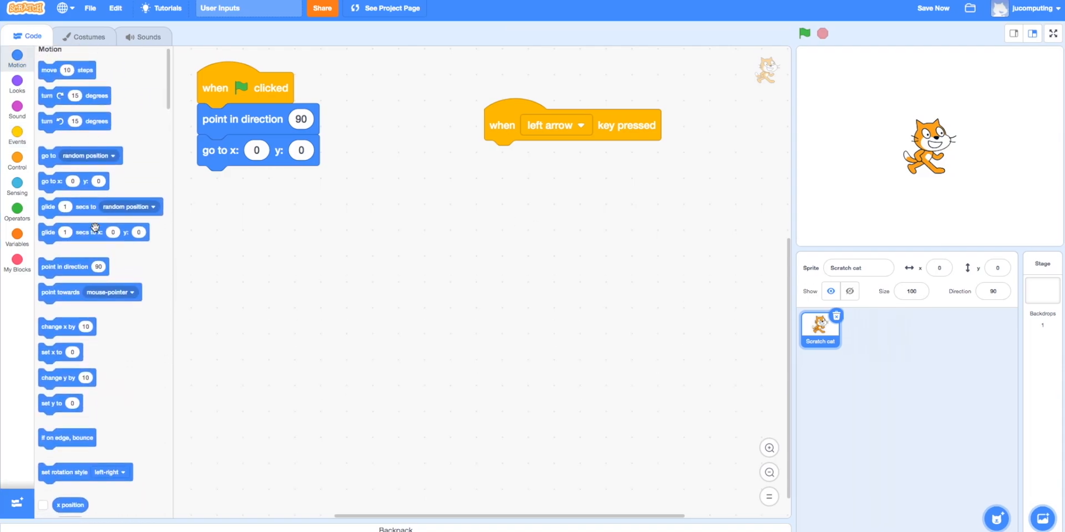
# Make left arrow change x by -10 and a duplicated right-arrow script change x by 10, then test.
pyautogui.moveTo(61, 326); pyautogui.dragTo(518, 156)
pyautogui.write('-10')
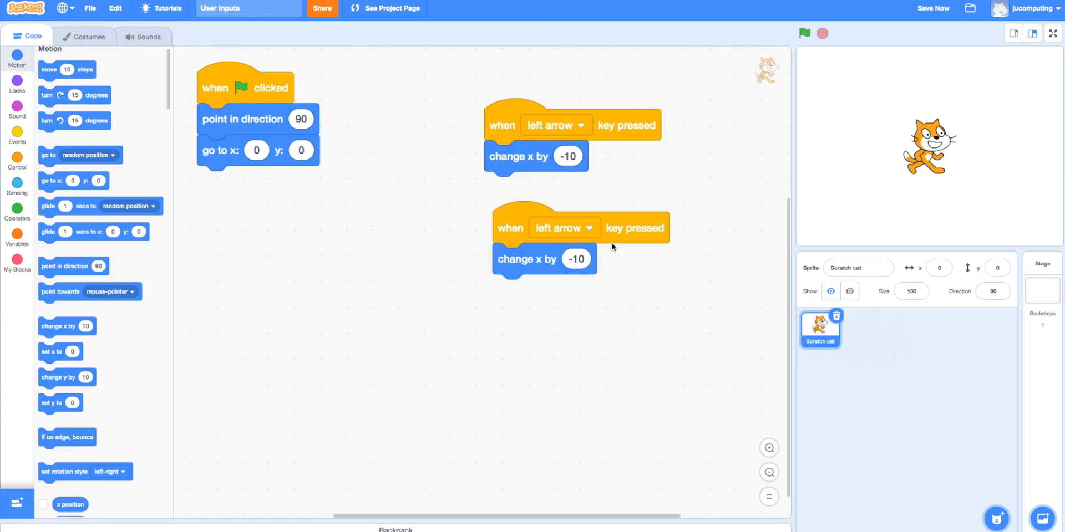
pyautogui.click(563, 227)
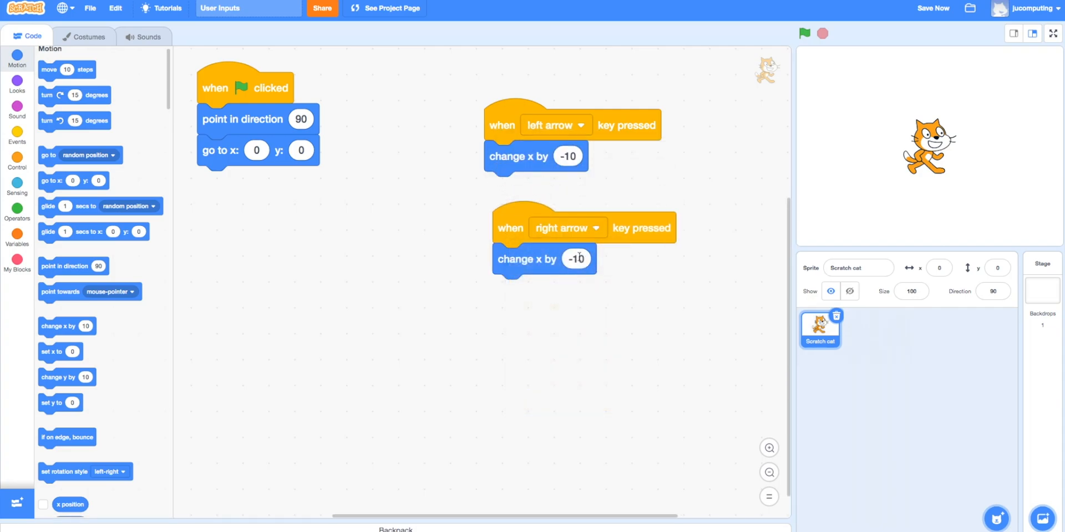
pyautogui.write('10')
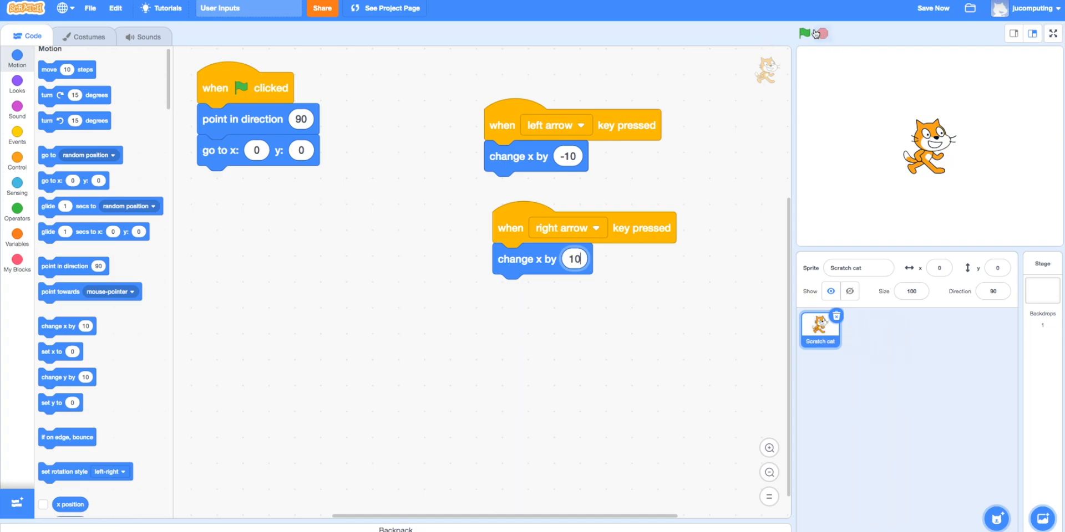
pyautogui.press('Left')
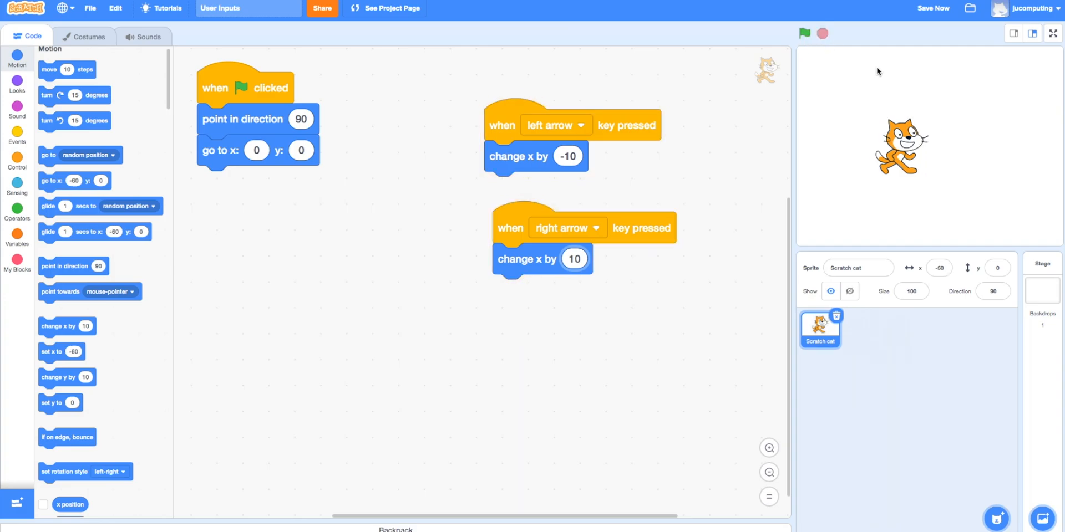
# Delete the key-pressed scripts and add an empty 'when green flag clicked' hat.
pyautogui.click(805, 34)
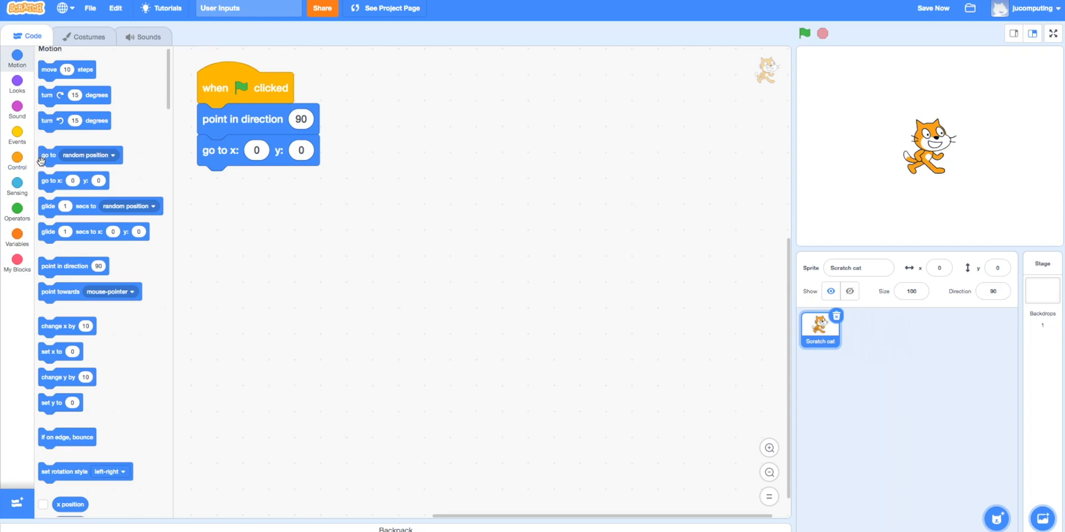
pyautogui.click(16, 134)
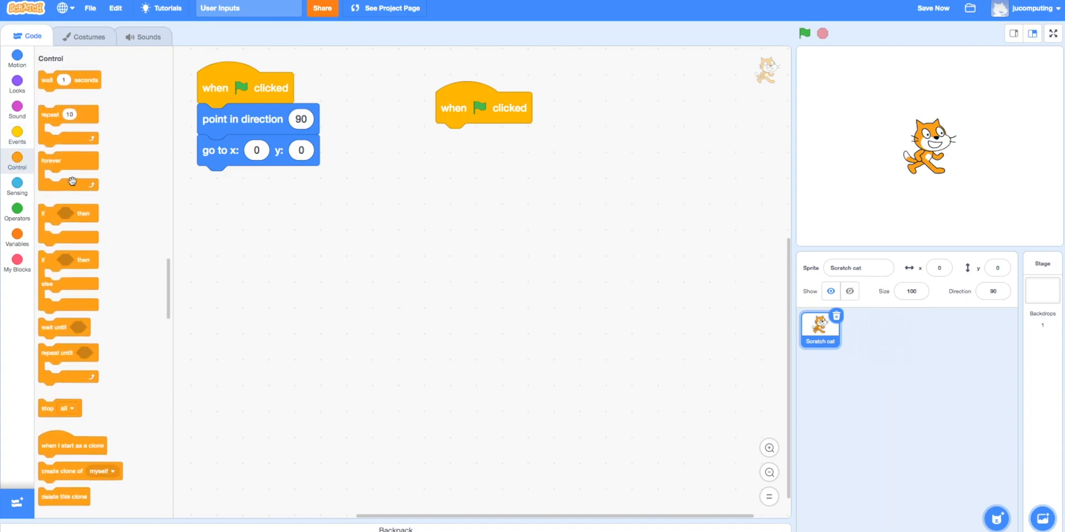
# Under the flag hat, loop forever: if left arrow pressed change x by -10; duplicate with 10.
pyautogui.moveTo(68, 168); pyautogui.dragTo(468, 140)
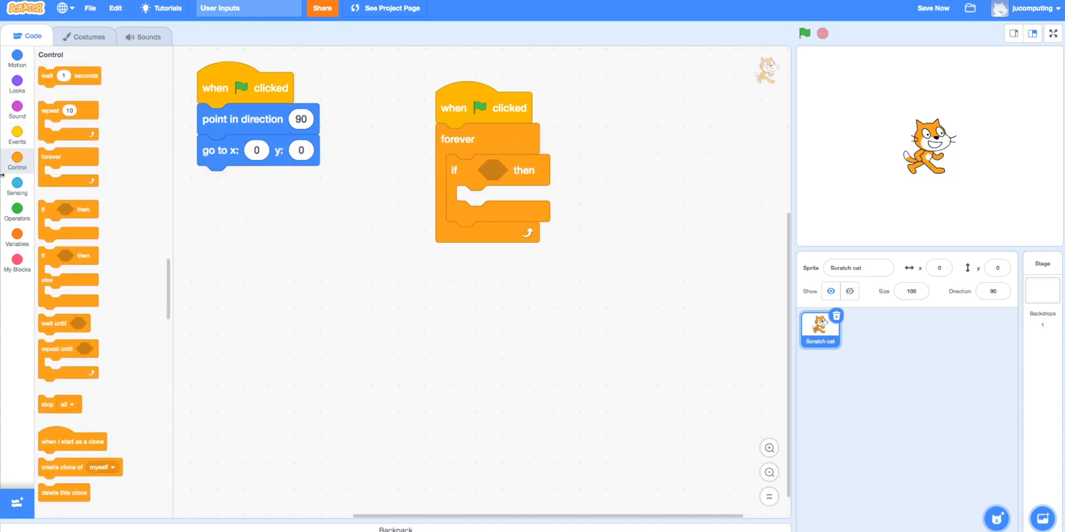
pyautogui.click(17, 183)
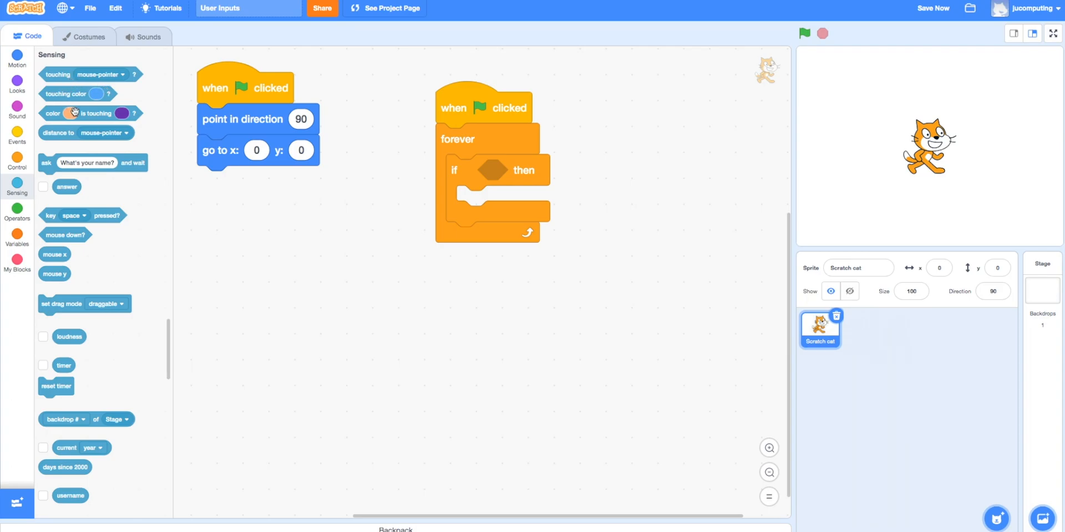
pyautogui.click(539, 170)
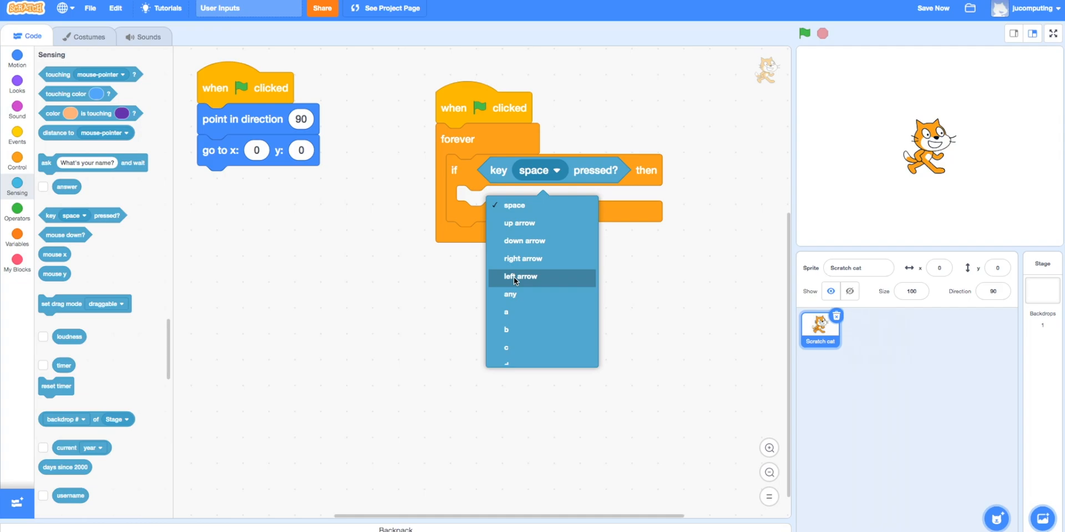
pyautogui.click(519, 276)
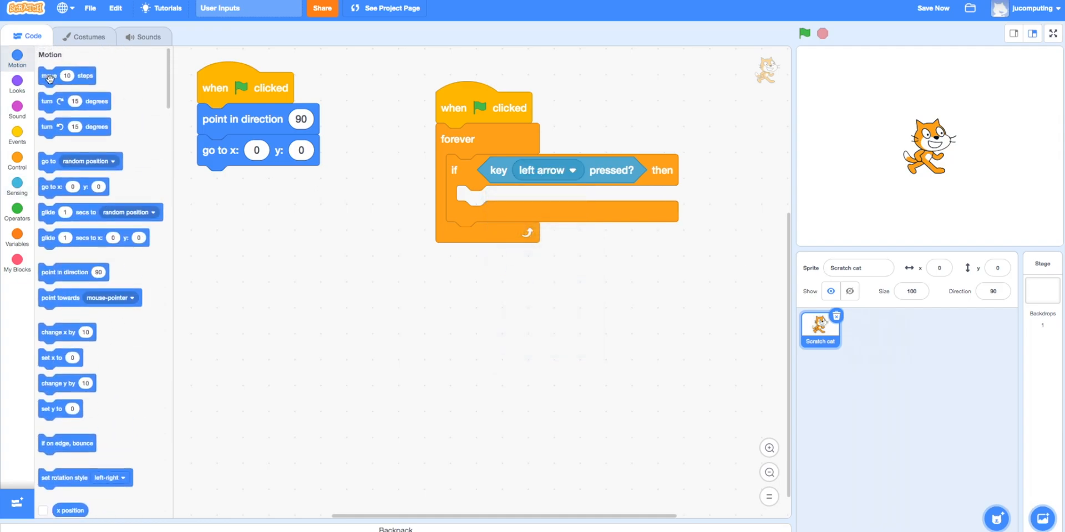
pyautogui.moveTo(48, 76); pyautogui.dragTo(476, 200)
pyautogui.write('-10')
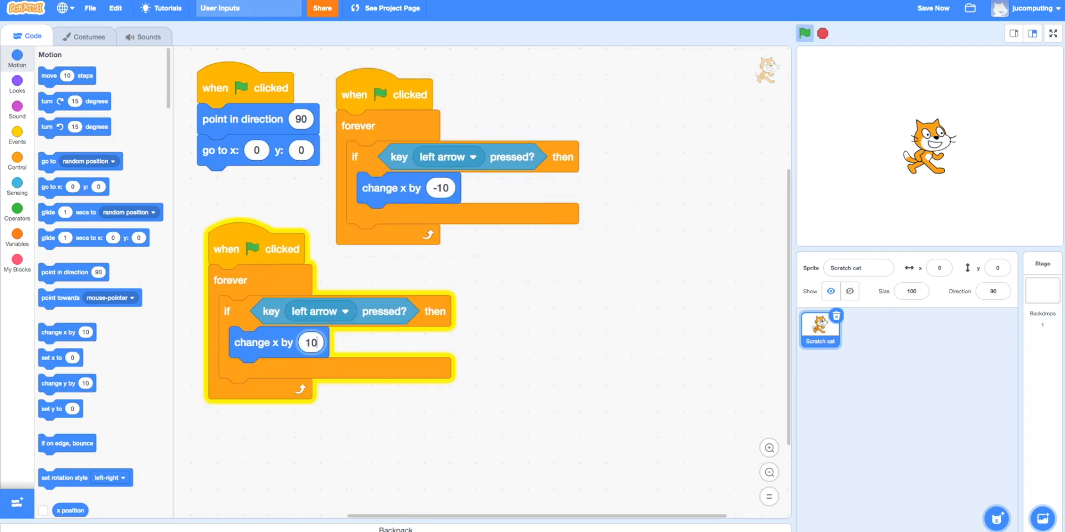
# Set the second loop to check the right arrow and run the project to test sideways movement.
pyautogui.click(349, 311)
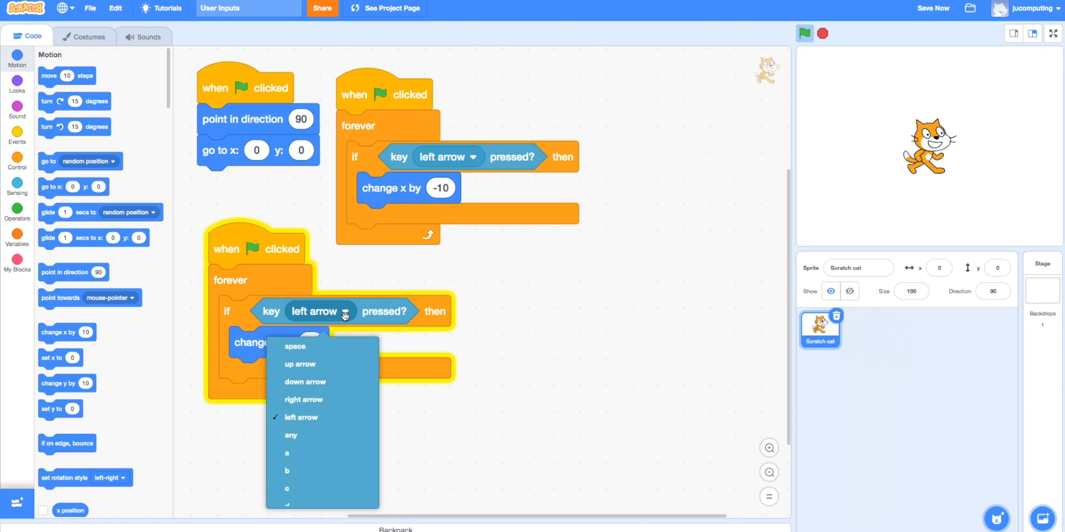
pyautogui.click(303, 399)
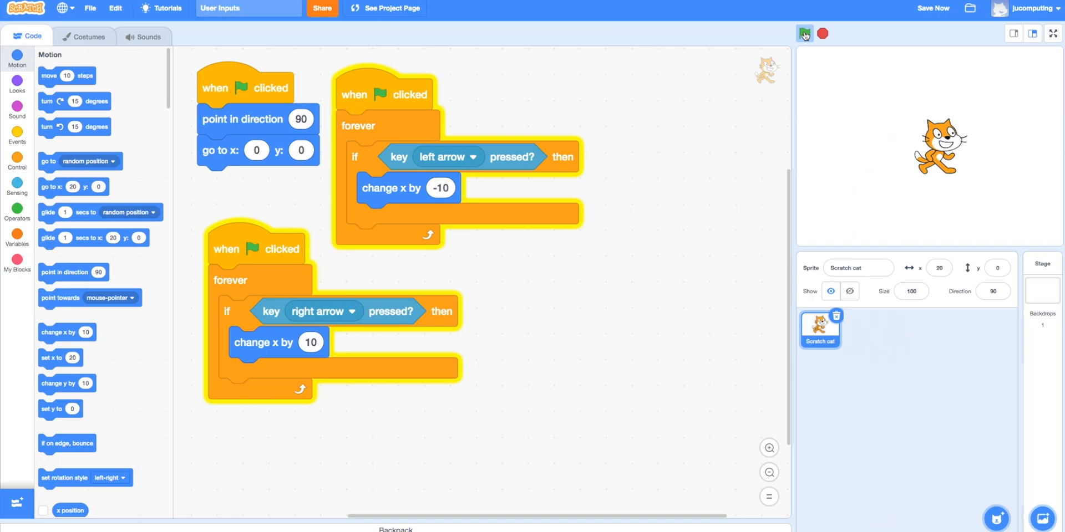
pyautogui.click(805, 33)
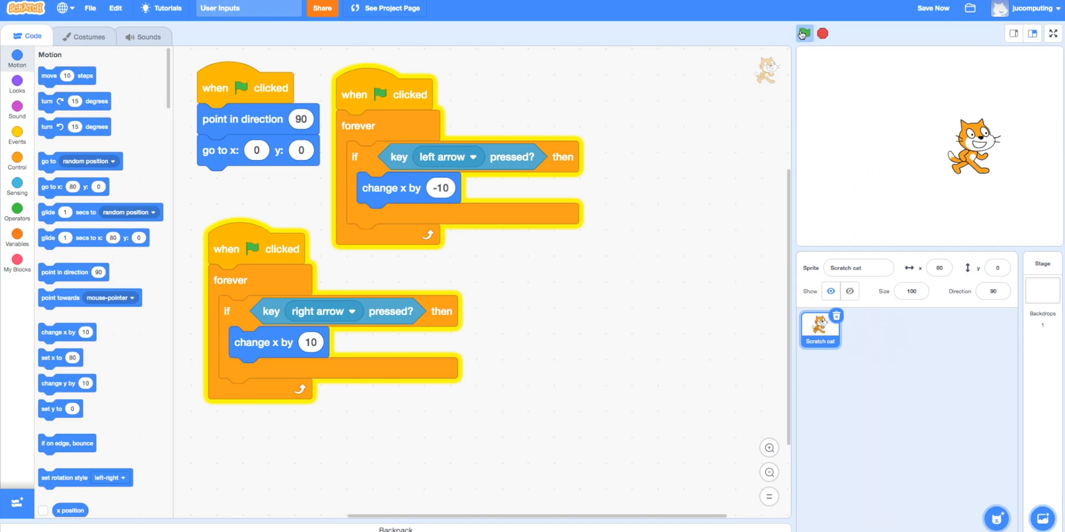
# Duplicate the right-arrow loop into an up-arrow loop that changes y by 10.
pyautogui.rightClick(258, 249)
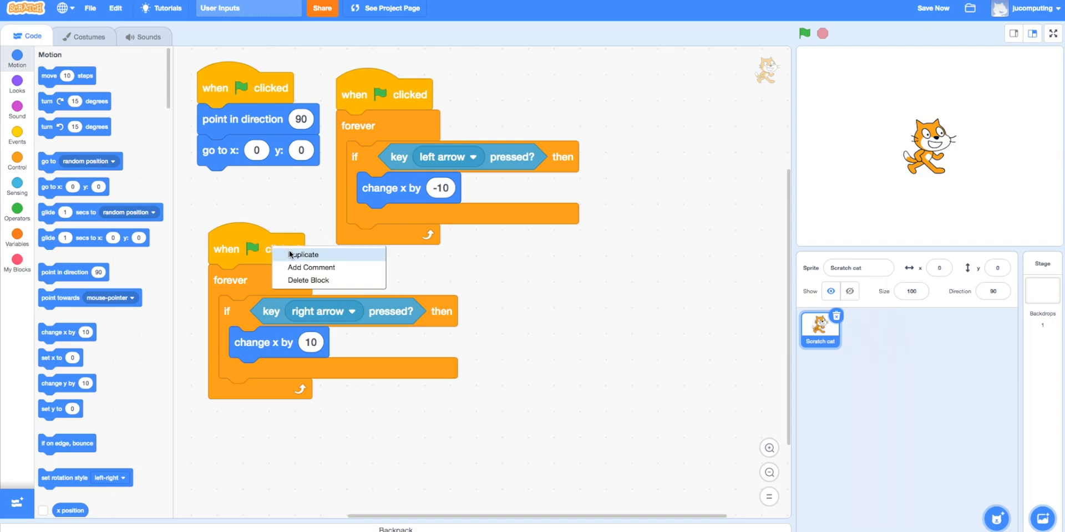
pyautogui.click(304, 255)
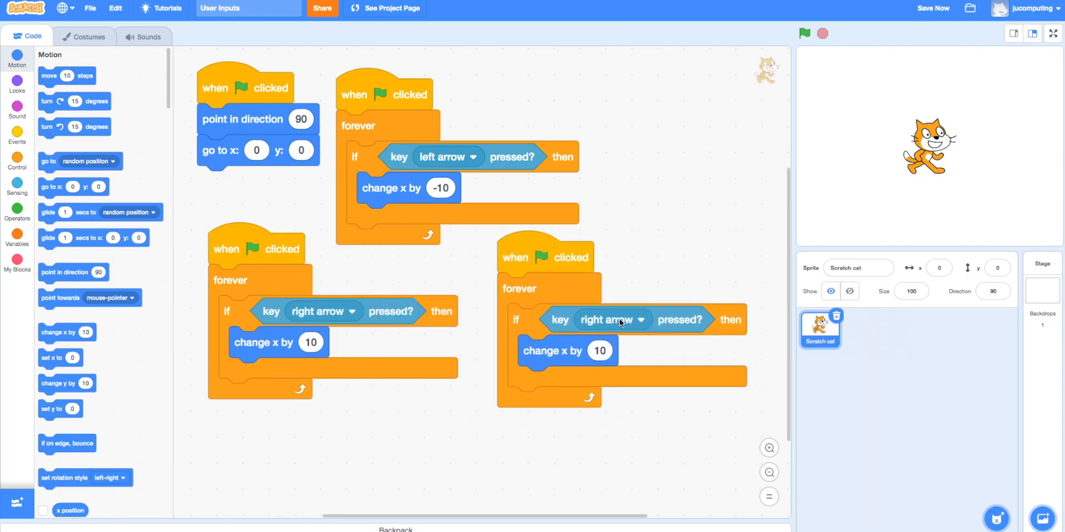
pyautogui.moveTo(567, 350); pyautogui.dragTo(498, 477)
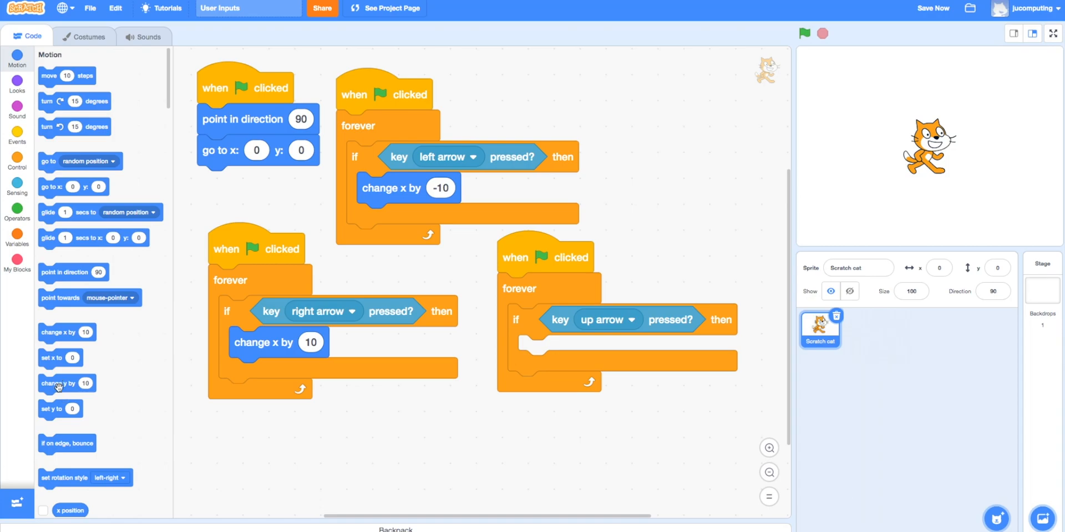
pyautogui.moveTo(67, 383); pyautogui.dragTo(567, 352)
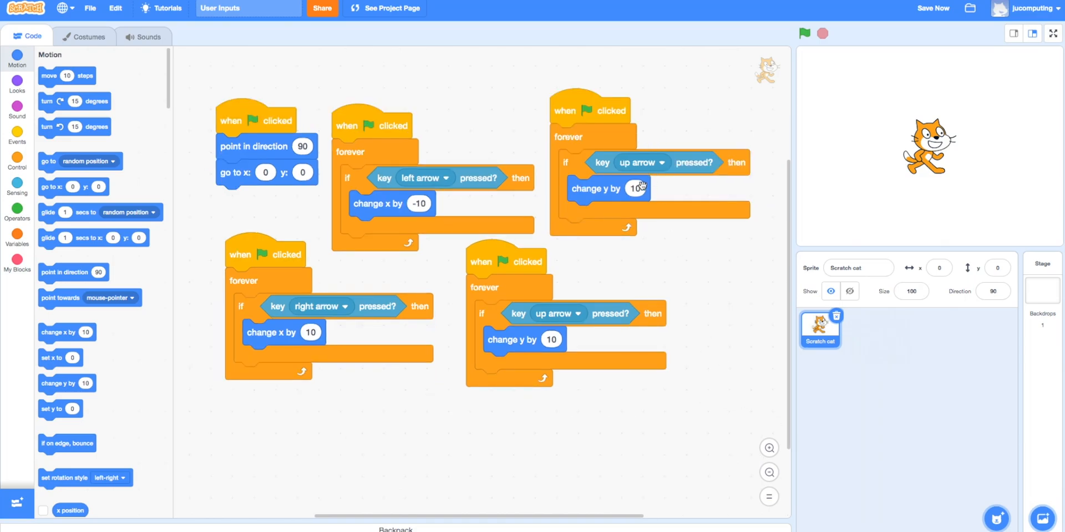
# Make a down-arrow loop changing y by -10 and run the project to test all four directions.
pyautogui.write('-10')
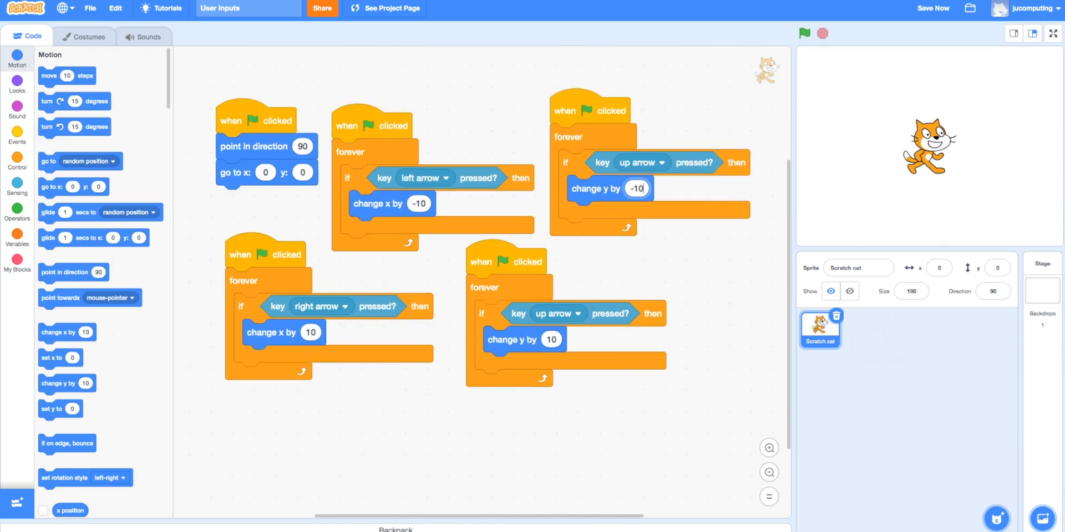
pyautogui.click(640, 162)
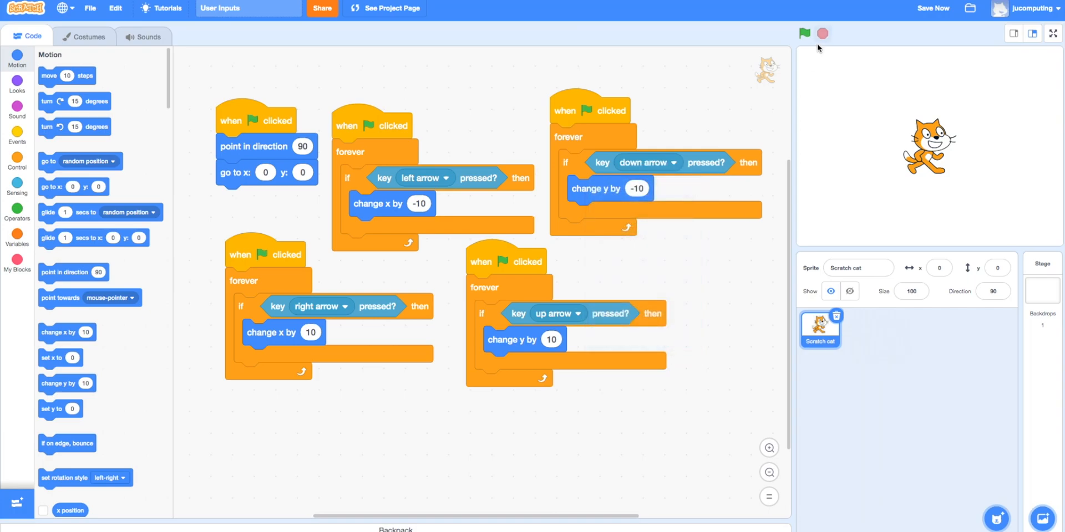
pyautogui.click(804, 33)
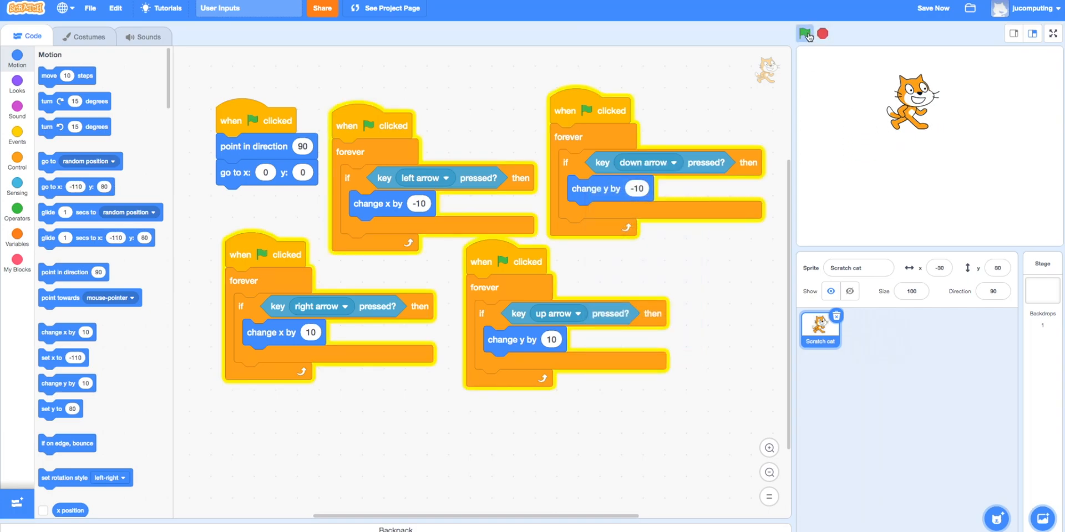